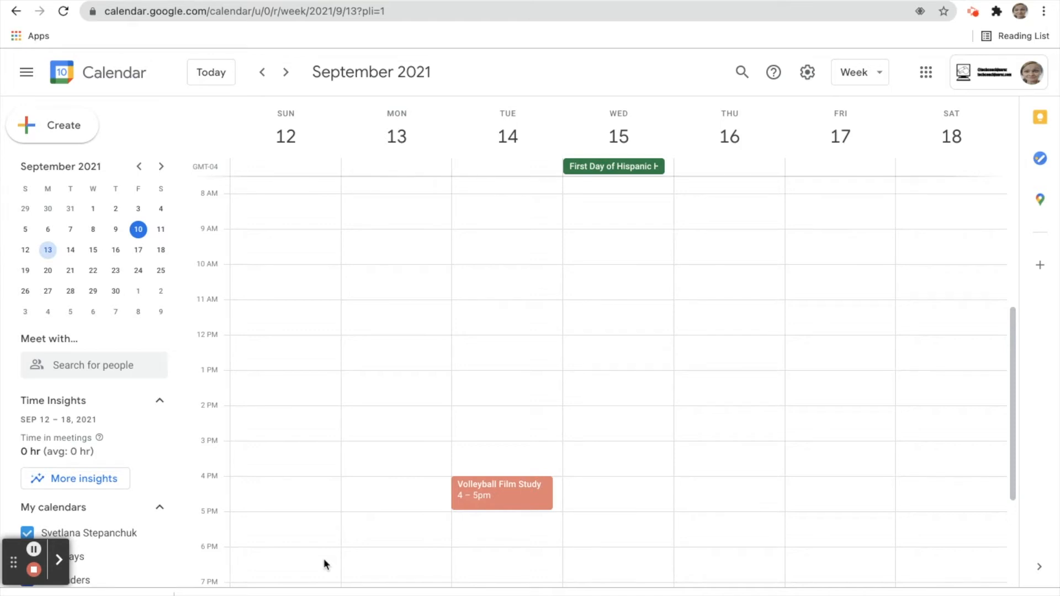
pyautogui.moveTo(513, 498)
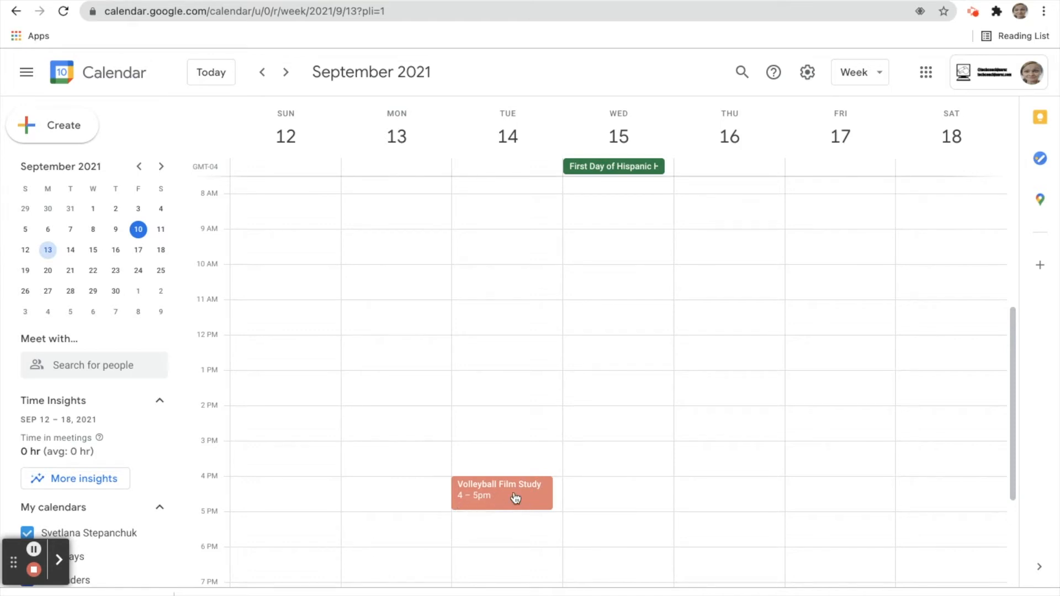
# - Show the details popup of Tuesday's Volleyball Film Study event, 4–5pm
pyautogui.click(502, 495)
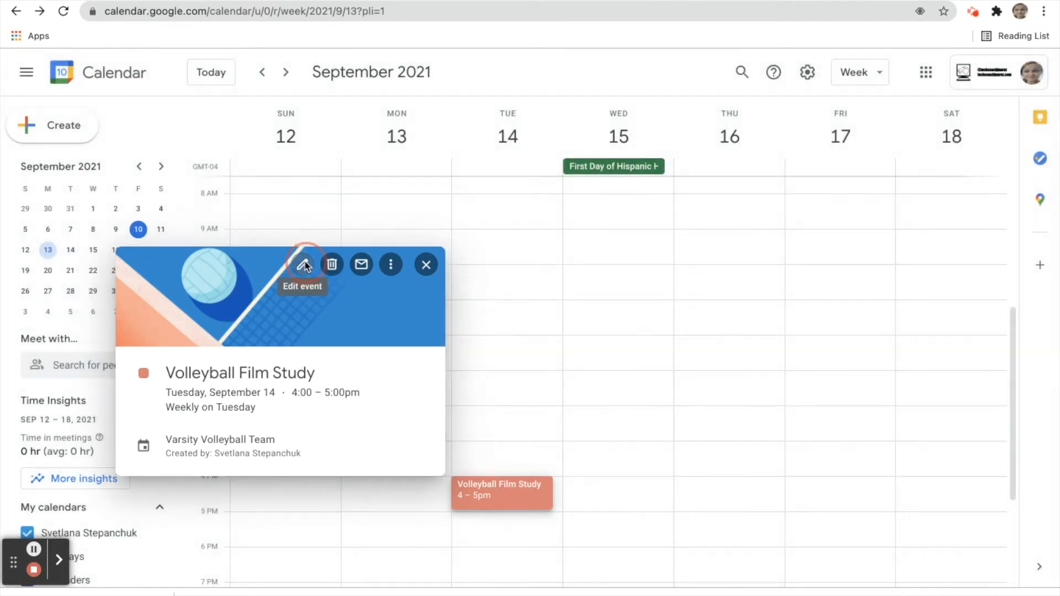
# - Switch the weekly Volleyball Film Study event into full editing mode
pyautogui.click(303, 264)
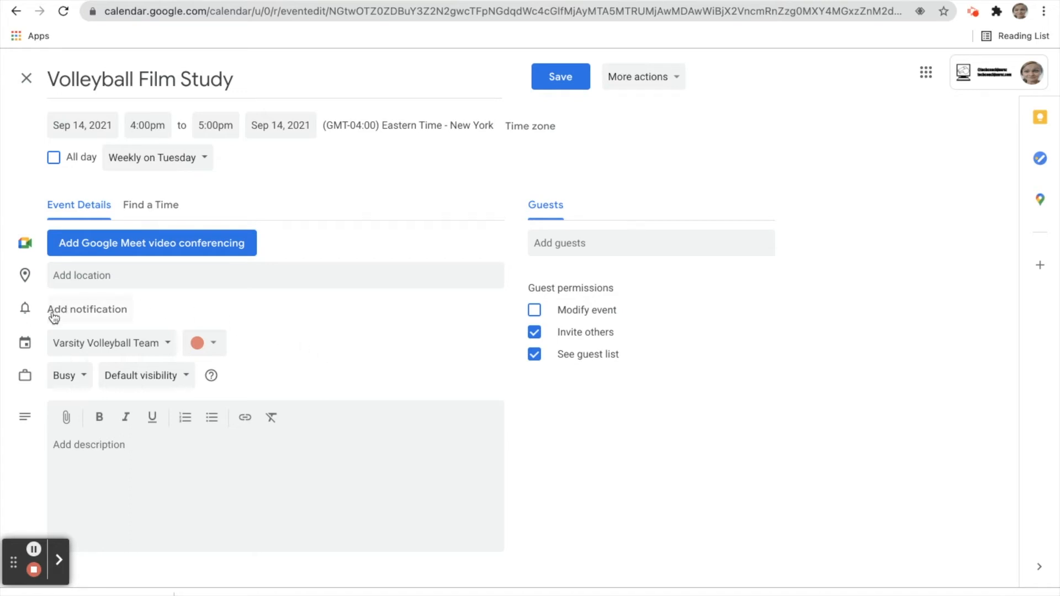
# - Add a default 10-minute notification to the Volleyball Film Study event
pyautogui.click(86, 309)
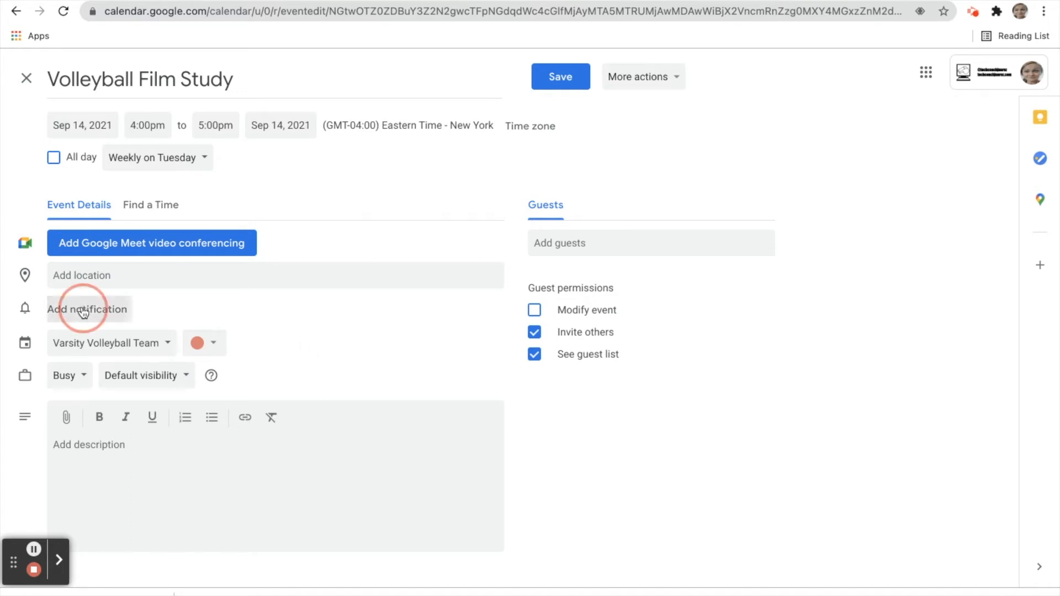
pyautogui.click(89, 309)
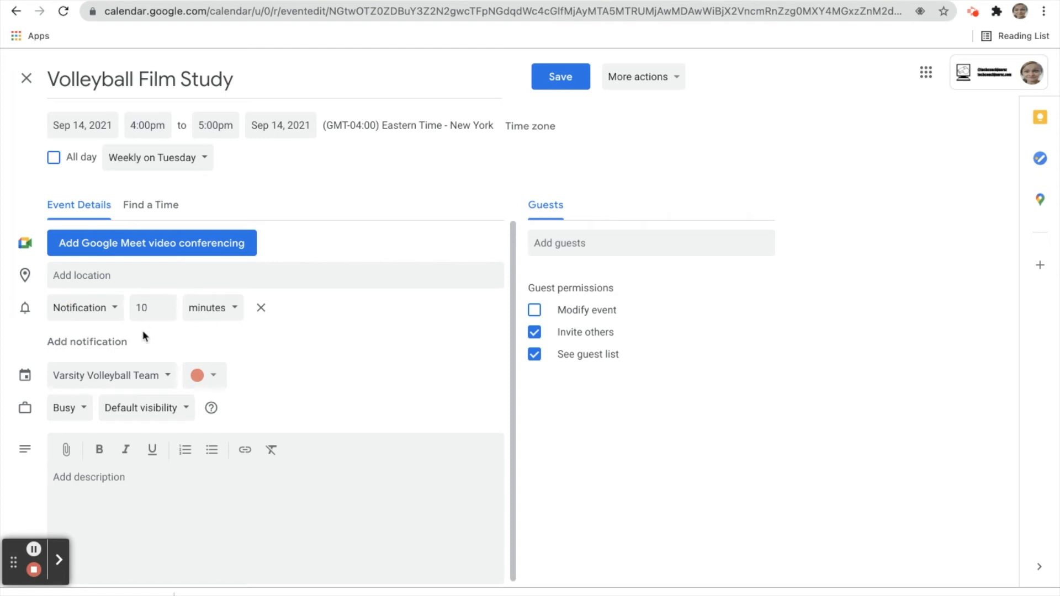
pyautogui.moveTo(113, 316)
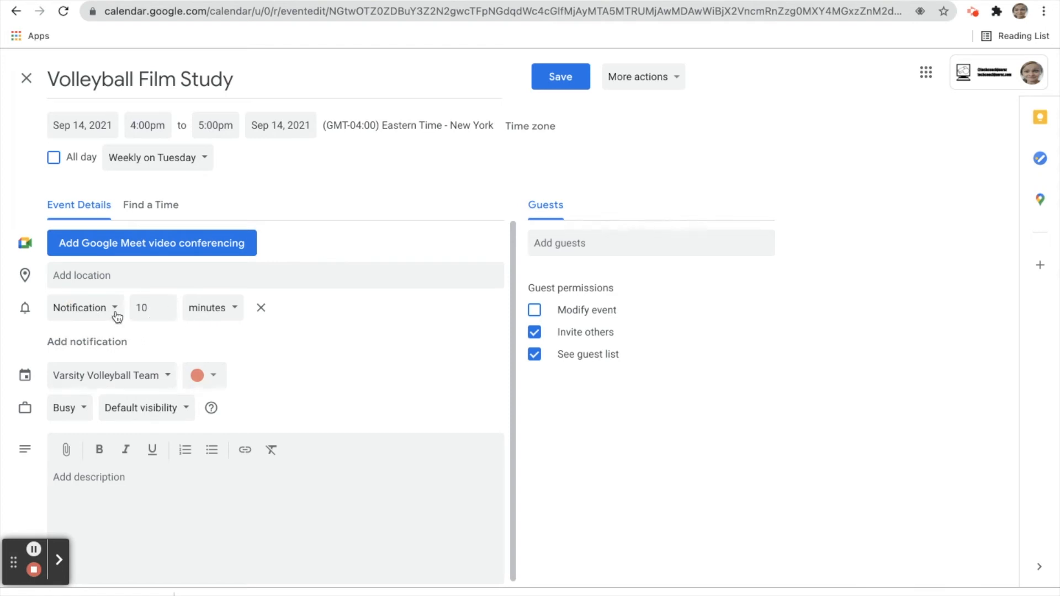
pyautogui.moveTo(87, 314)
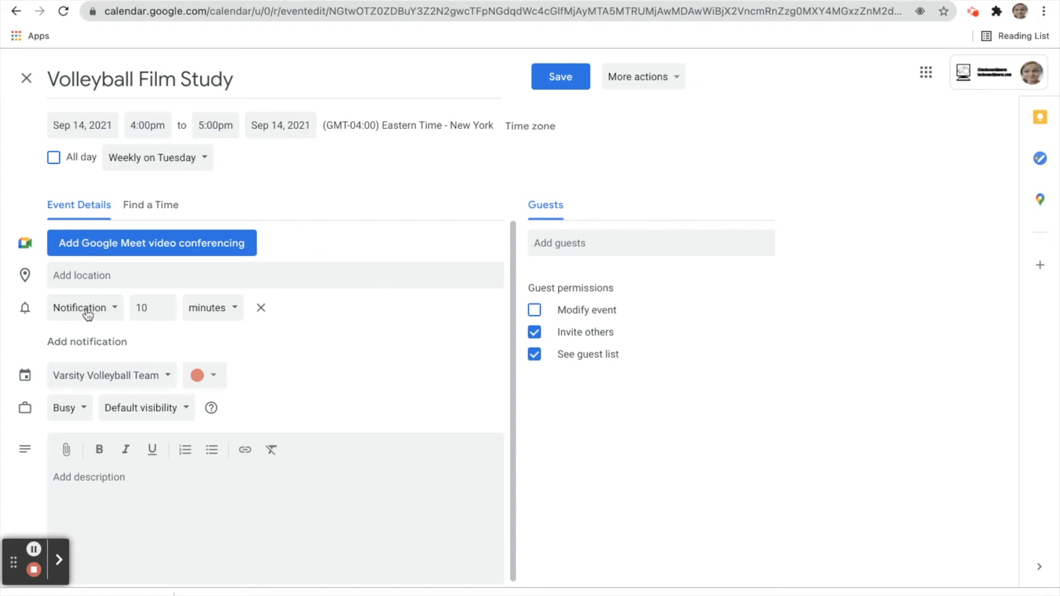
# - Make the reminder an Email alert with amount 1 and reach for its time unit
pyautogui.click(84, 307)
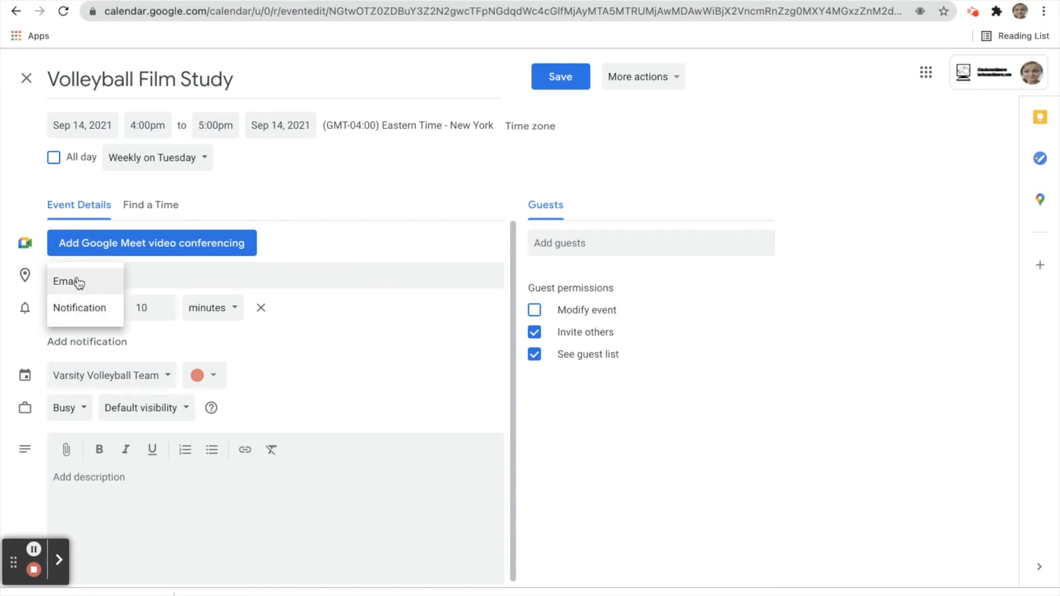
pyautogui.click(65, 282)
pyautogui.write('3')
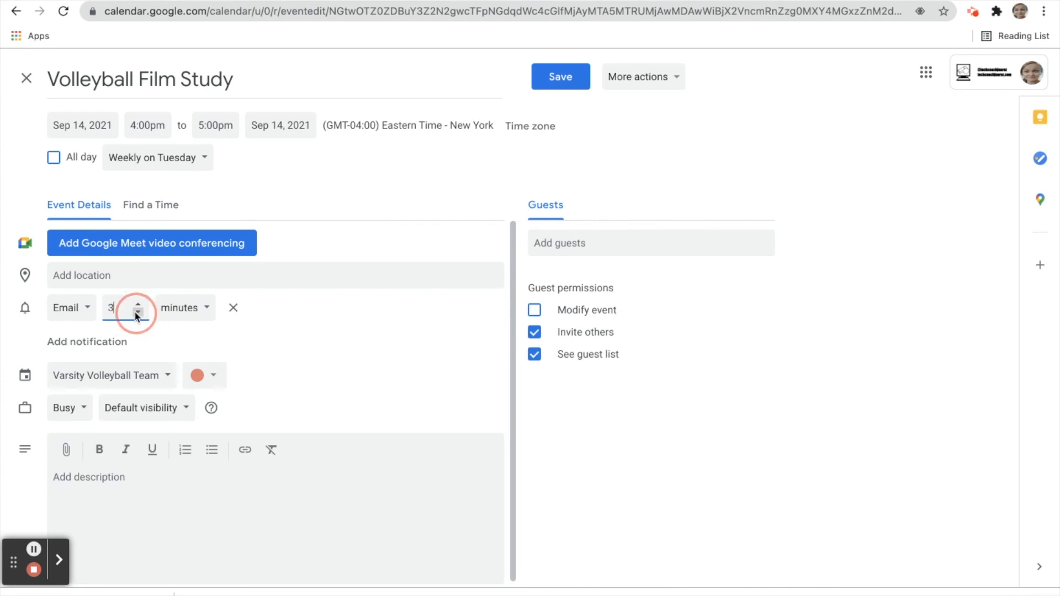
pyautogui.write('1')
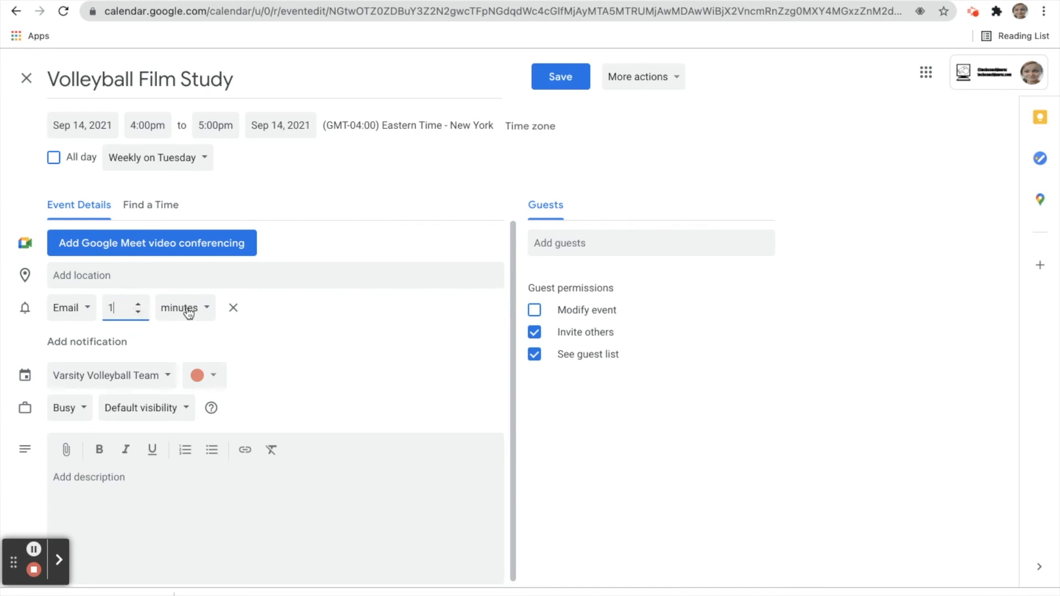
pyautogui.click(185, 307)
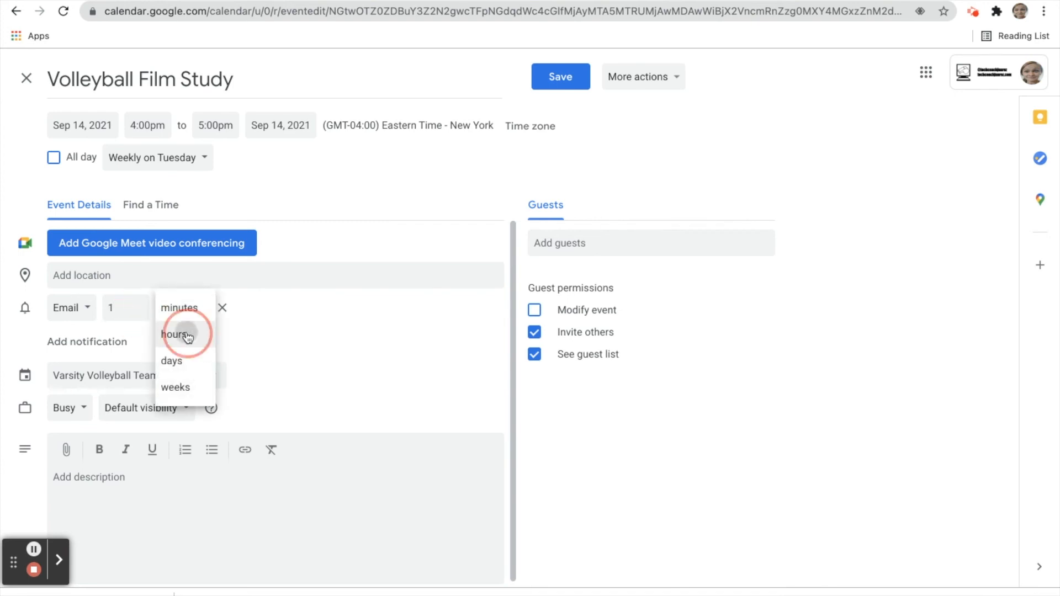
# - Measure the email reminder in hours and apply it to all events in the series
pyautogui.click(559, 77)
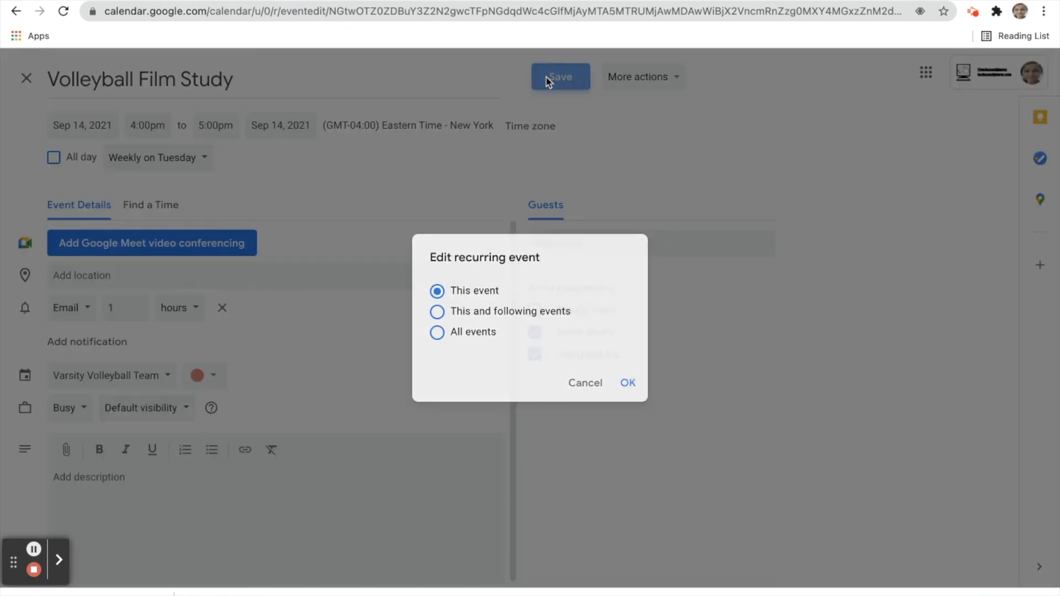
pyautogui.moveTo(469, 343)
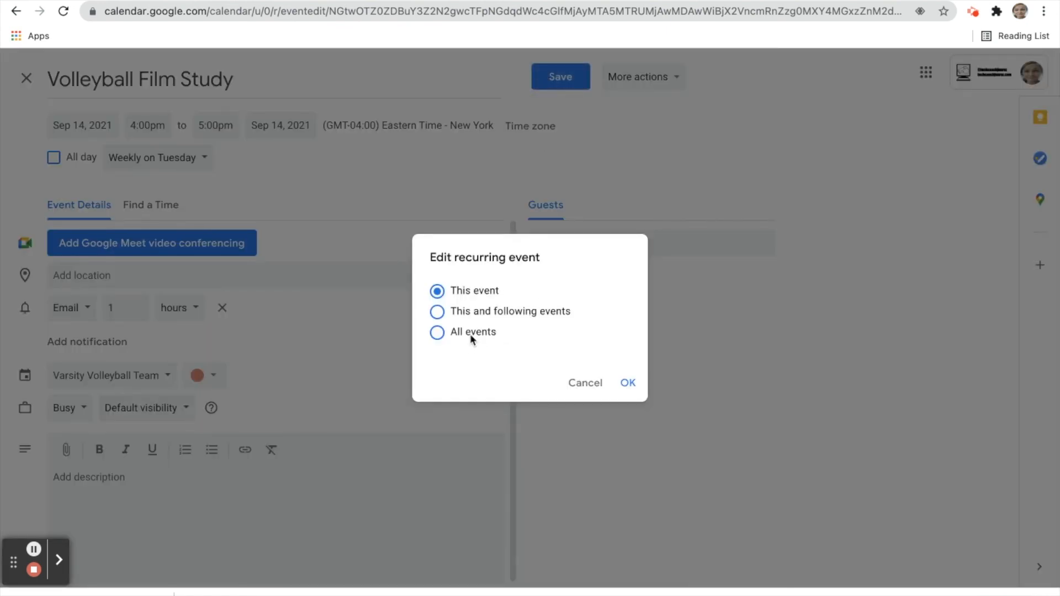
pyautogui.moveTo(455, 340)
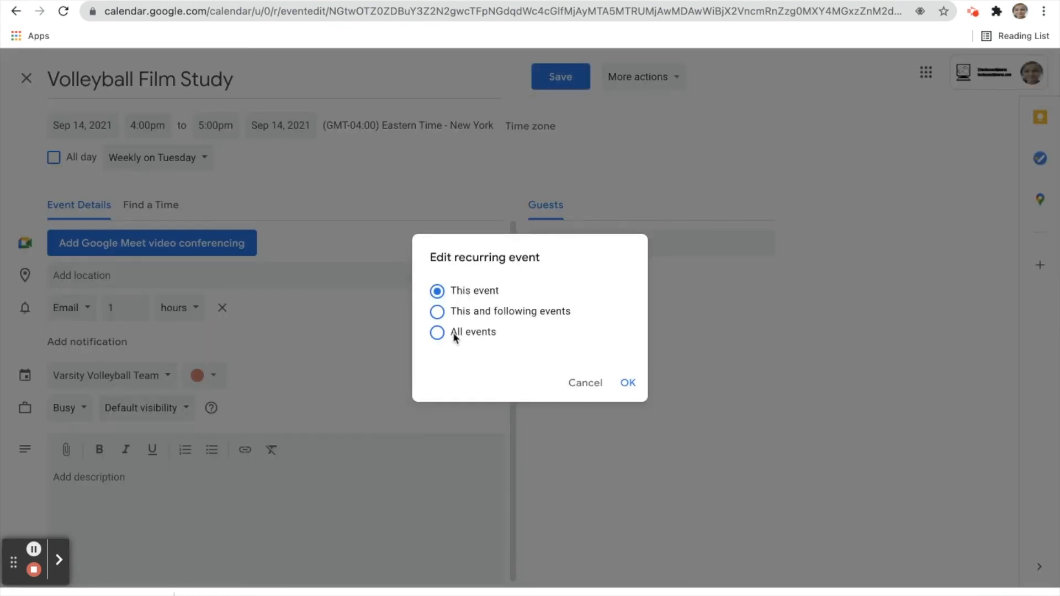
pyautogui.click(437, 331)
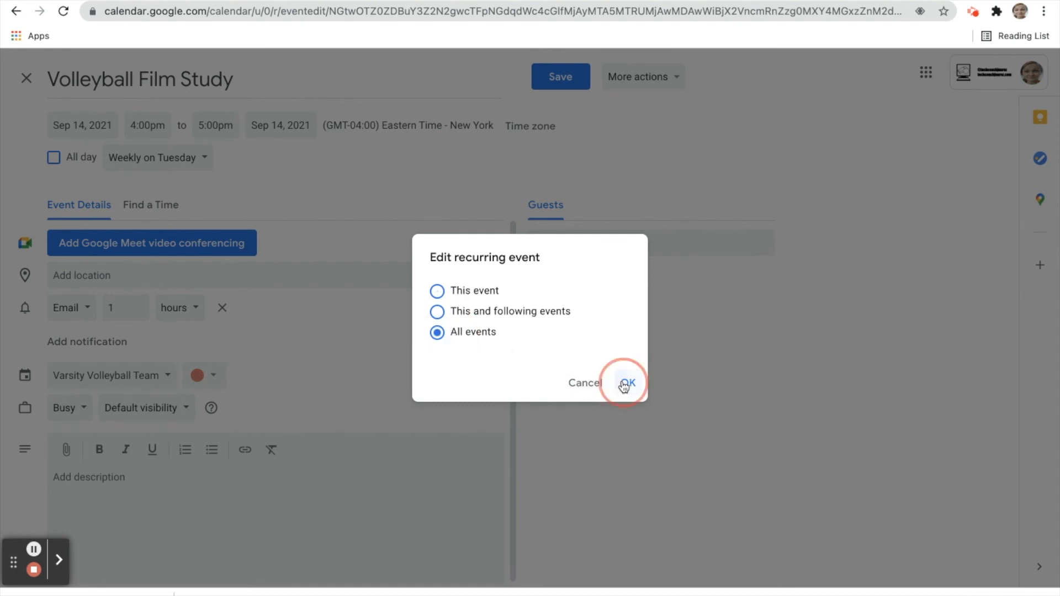